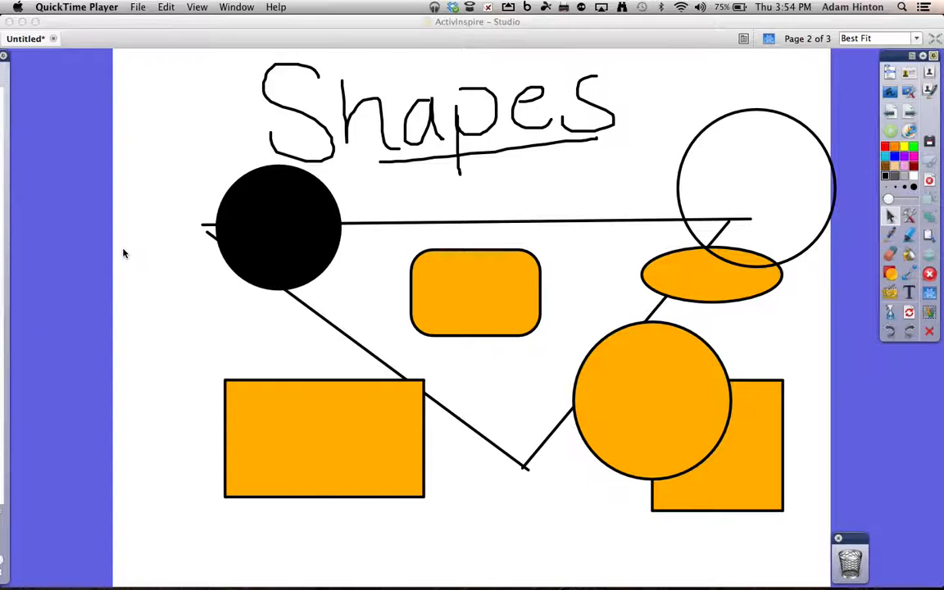
mouse_move(484, 342)
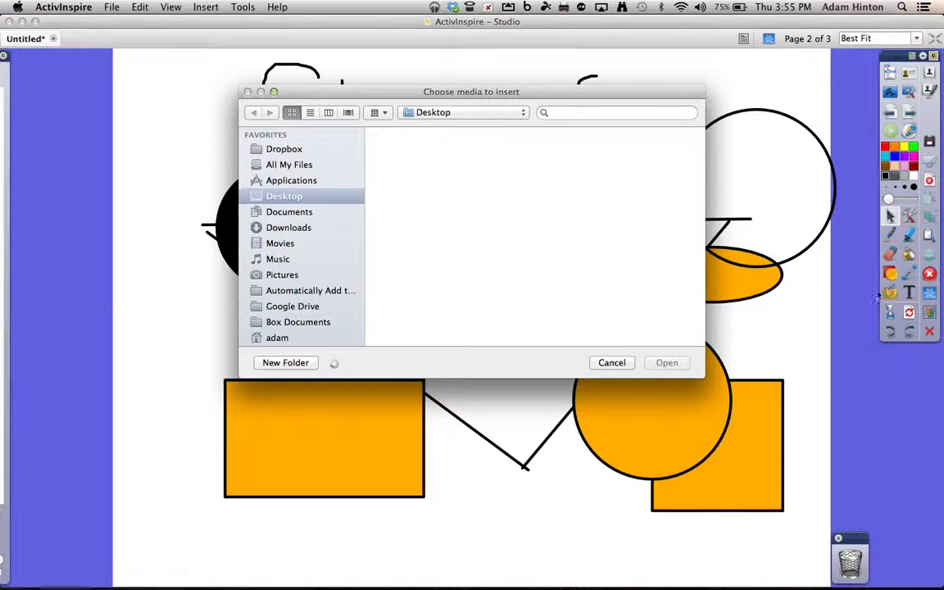
click(611, 362)
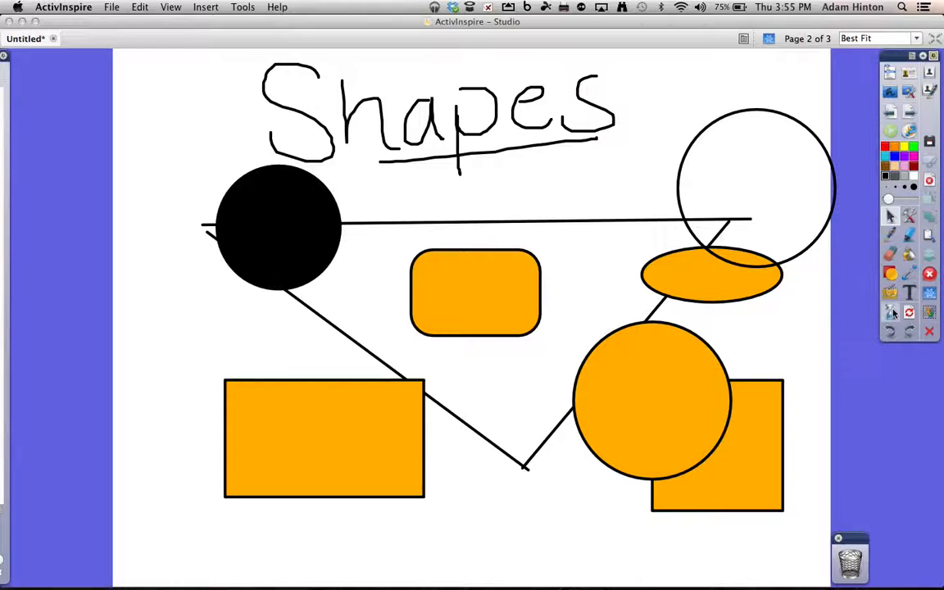
click(889, 312)
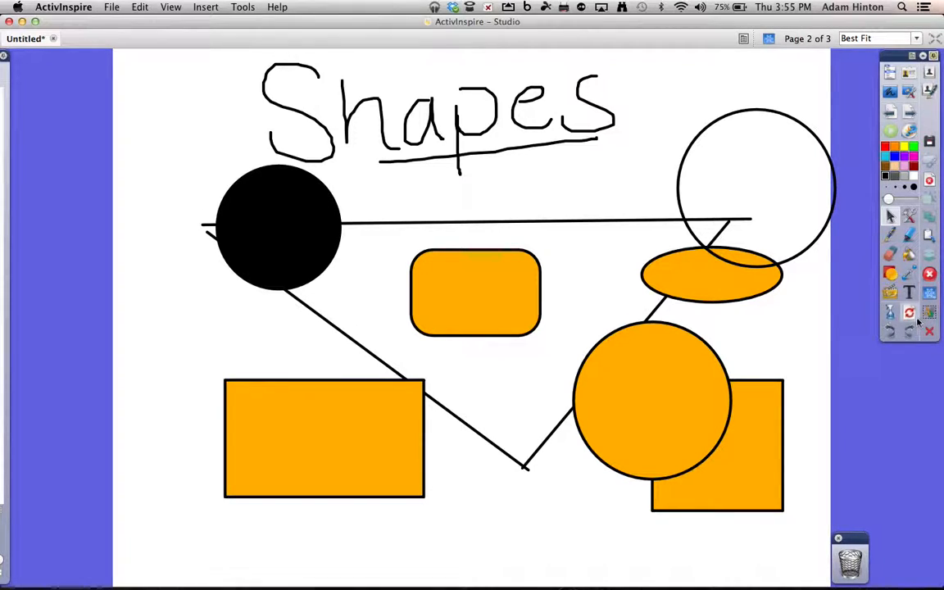
mouse_move(909, 314)
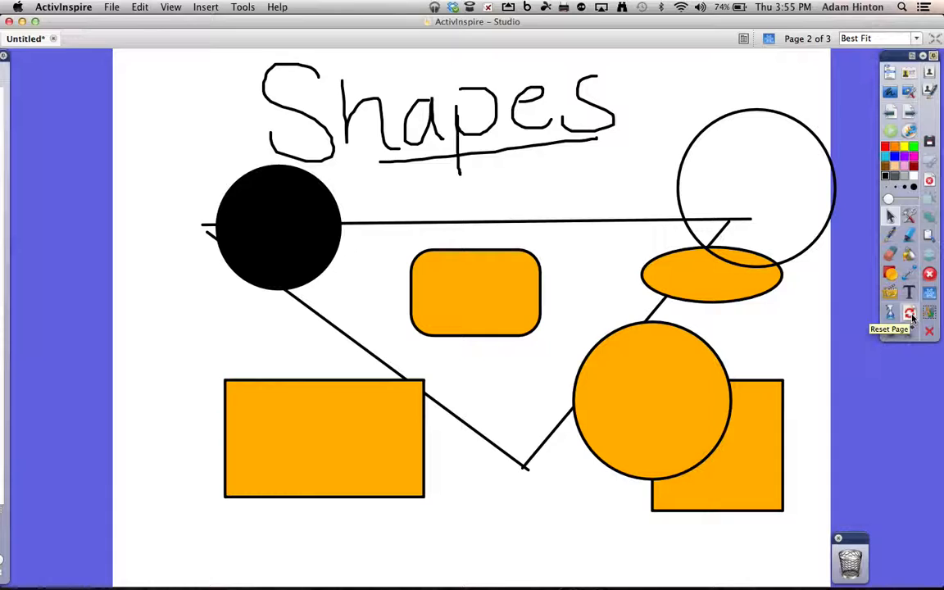
mouse_move(857, 299)
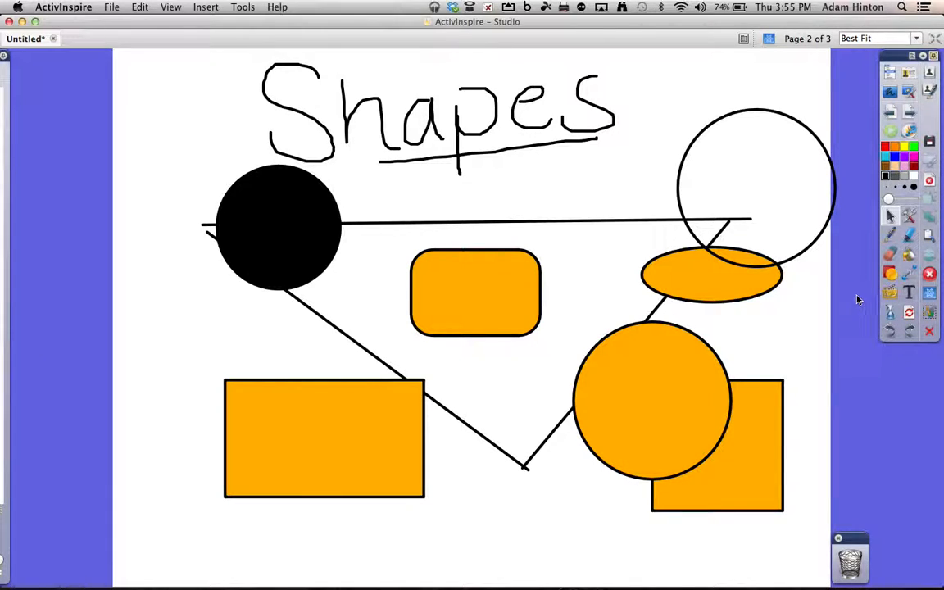
mouse_move(909, 332)
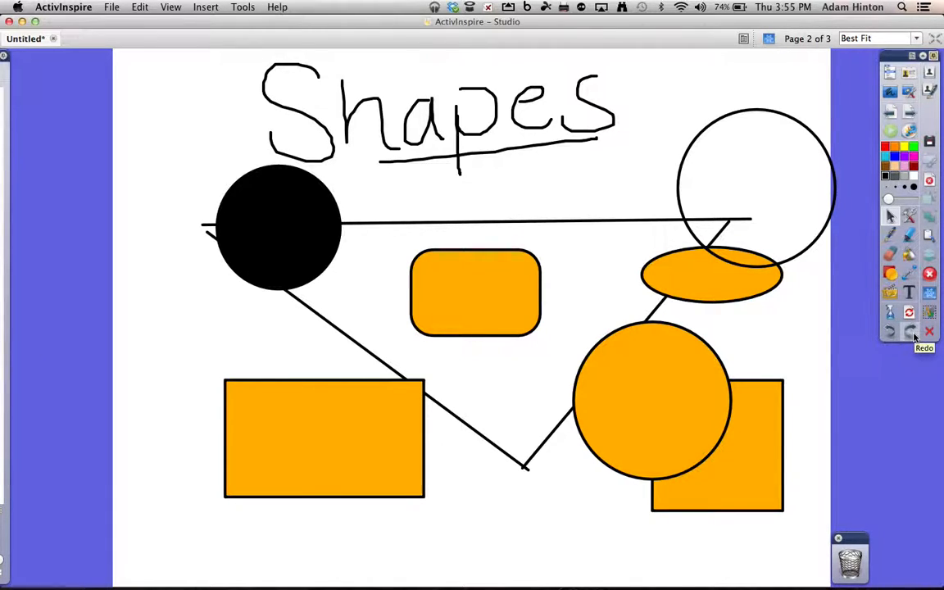
mouse_move(915, 407)
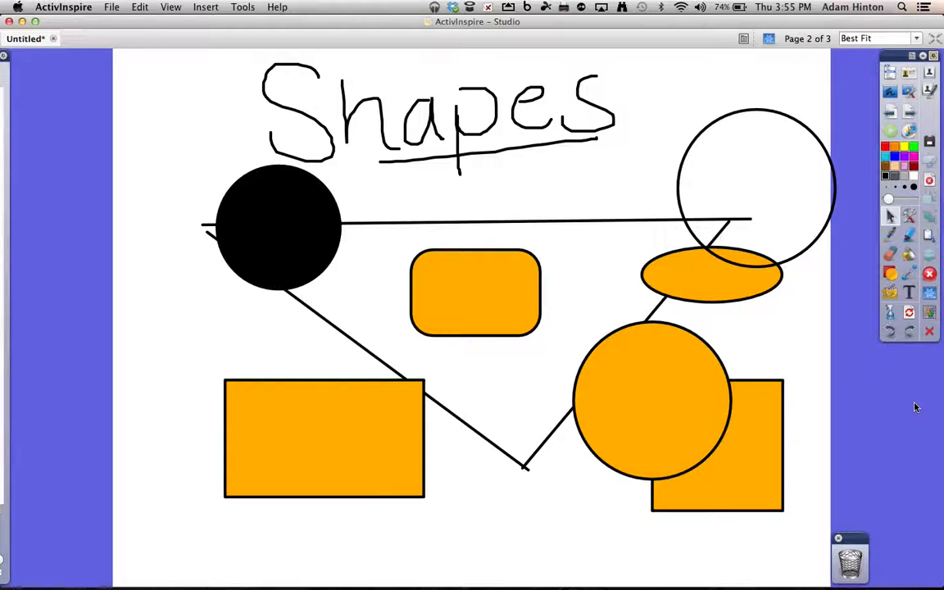
mouse_move(929, 312)
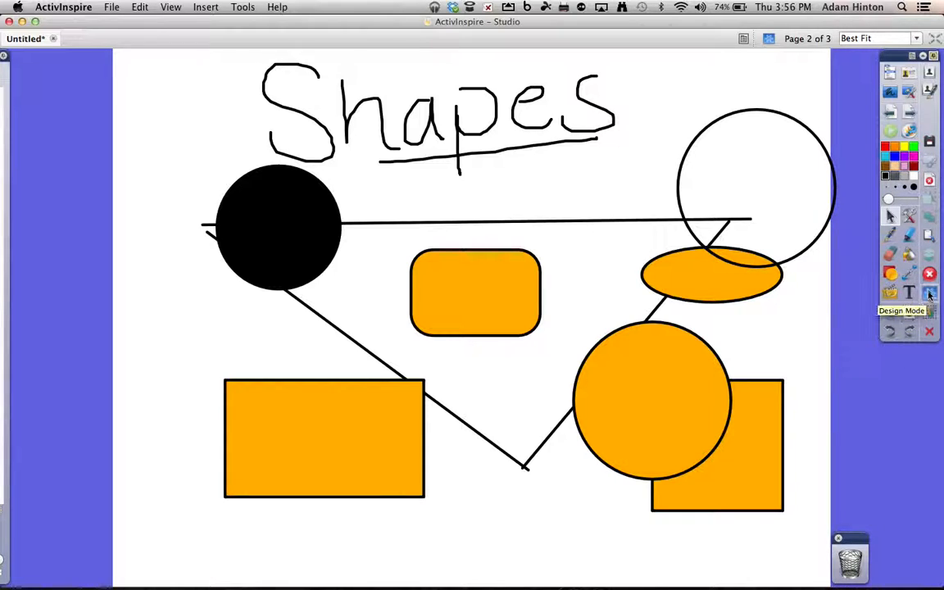
mouse_move(929, 236)
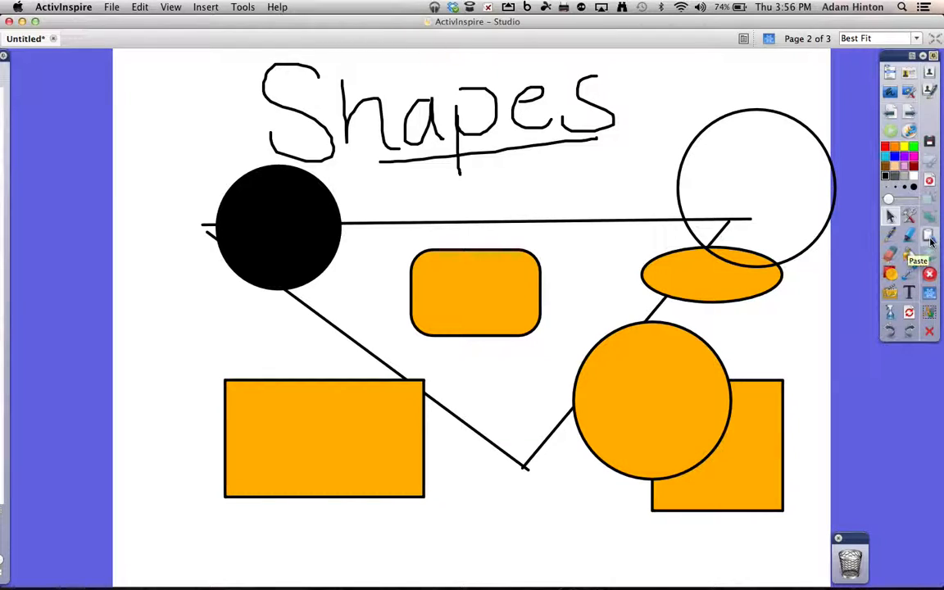